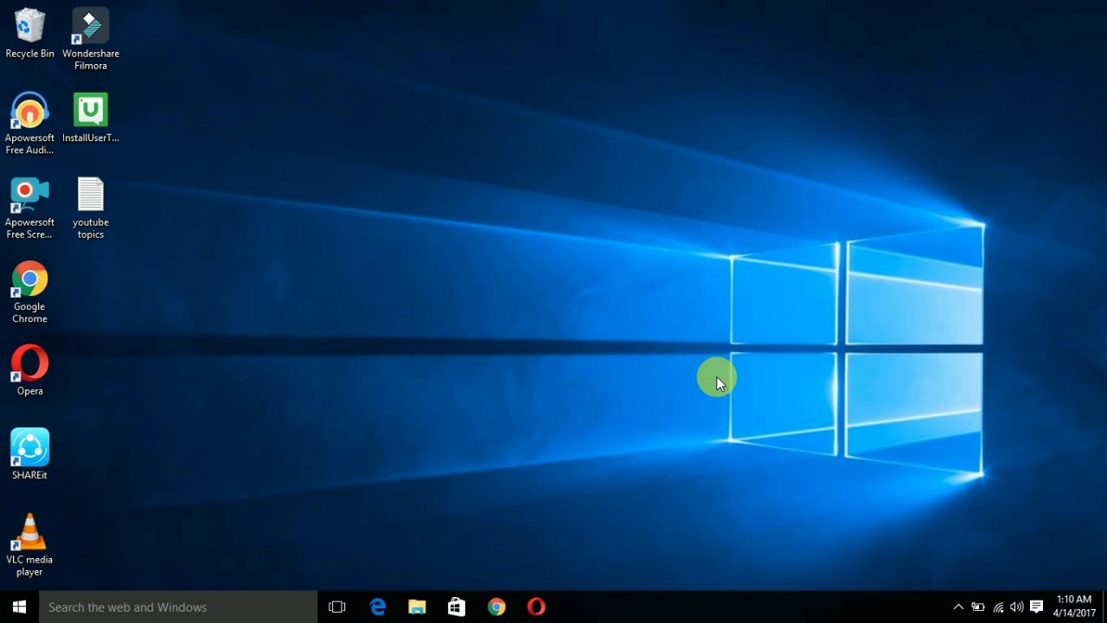
{"action": "mouse_move", "coordinate": [154, 606]}
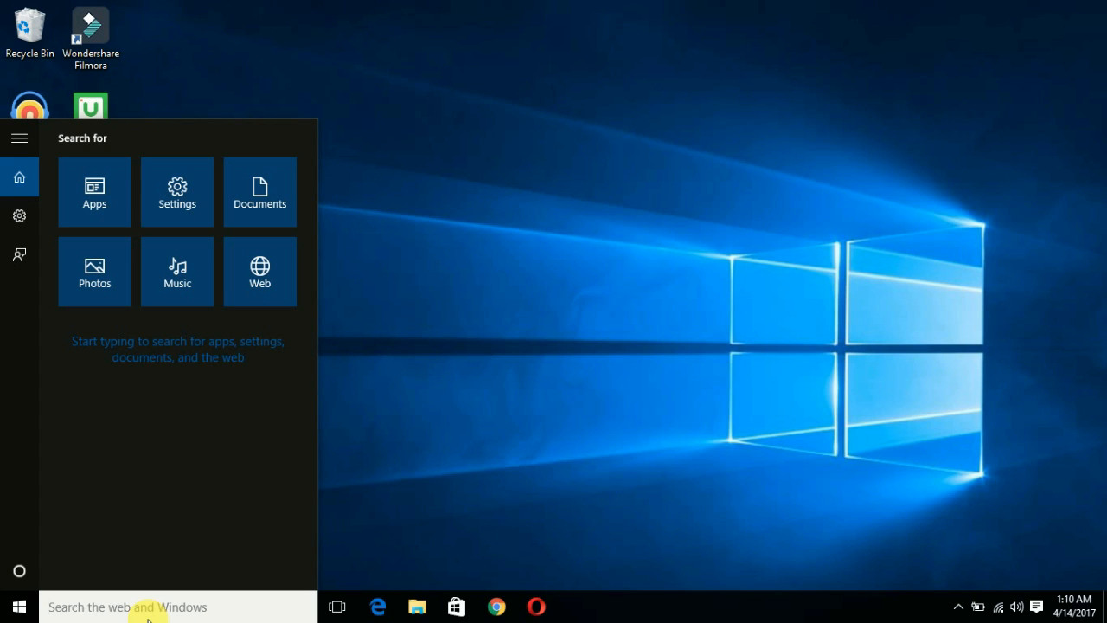
Step: Launch Command Prompt by running 'cmd' from the Run dialog
{"action": "type", "text": "r"}
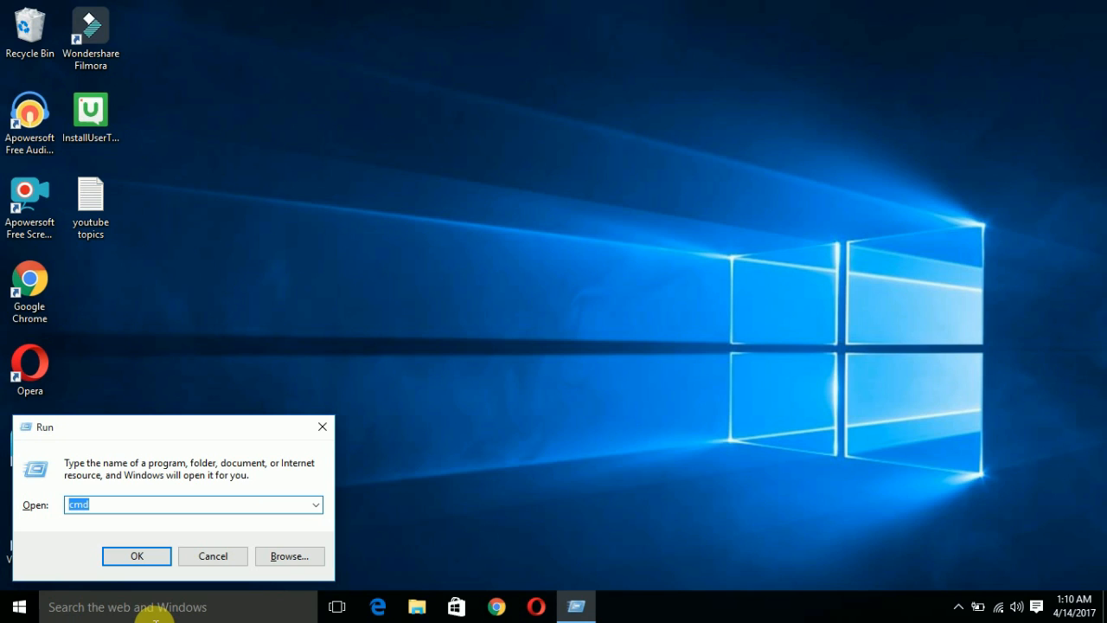
{"action": "left_click", "coordinate": [194, 505]}
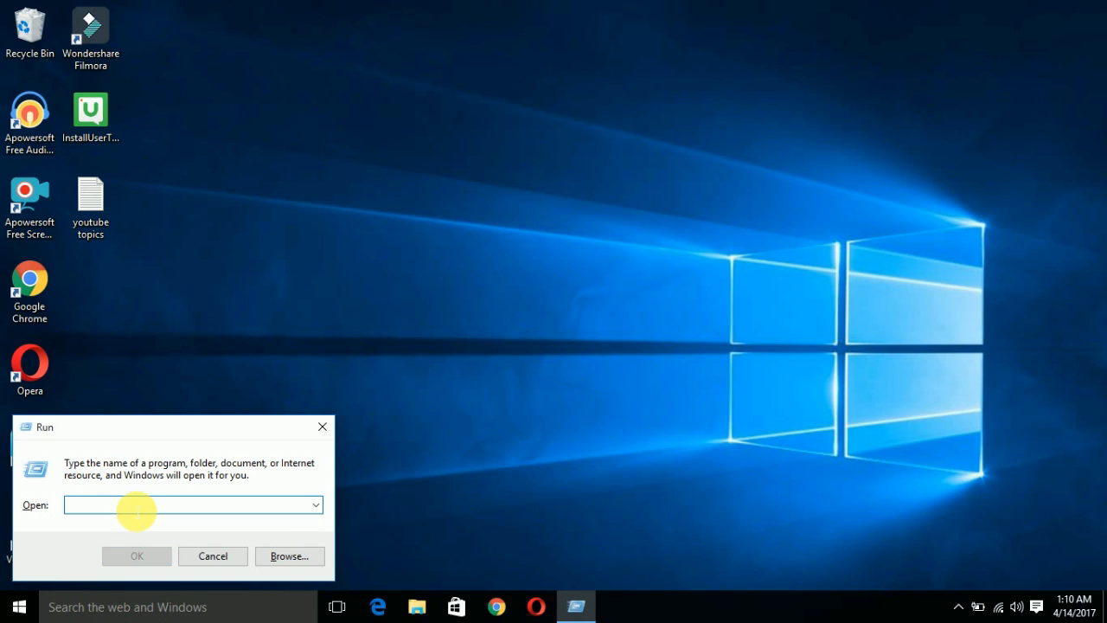
{"action": "type", "text": "c"}
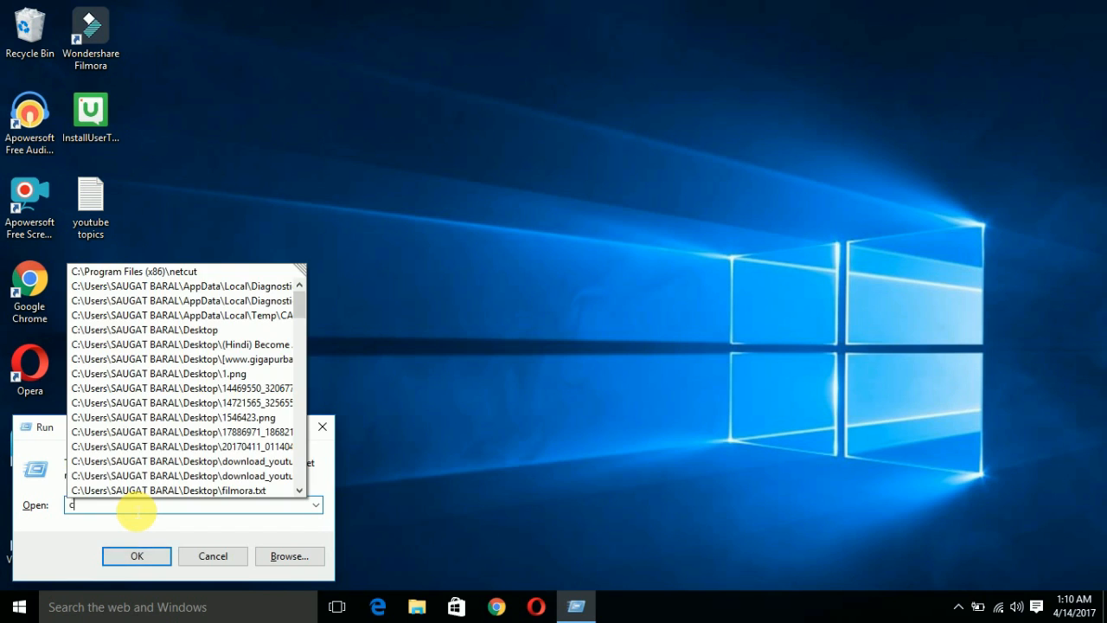
{"action": "type", "text": "md"}
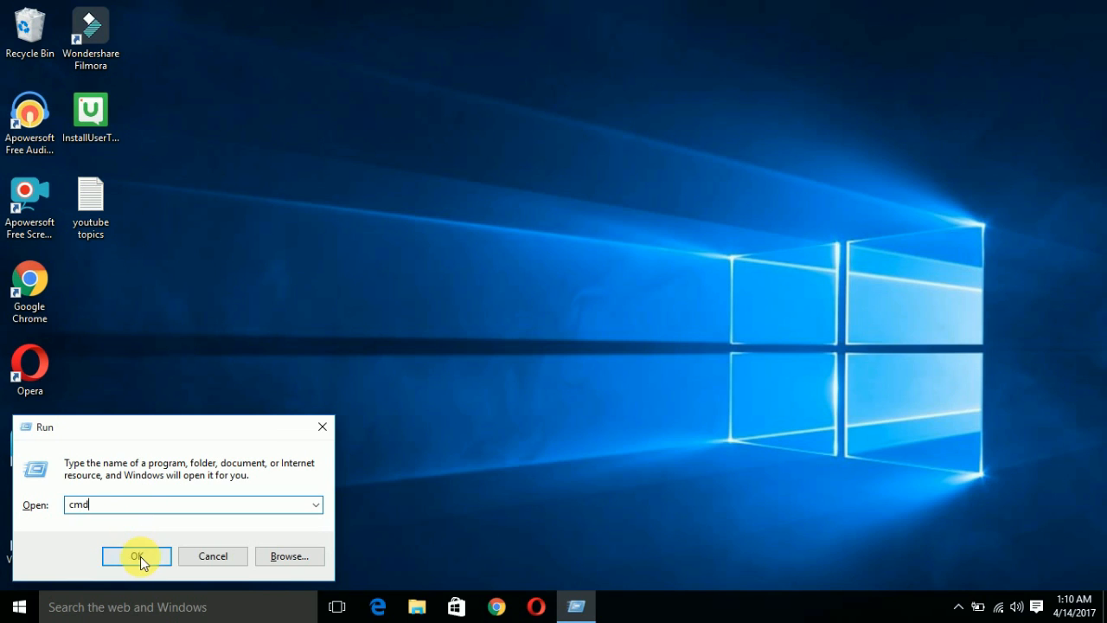
{"action": "left_click", "coordinate": [135, 555]}
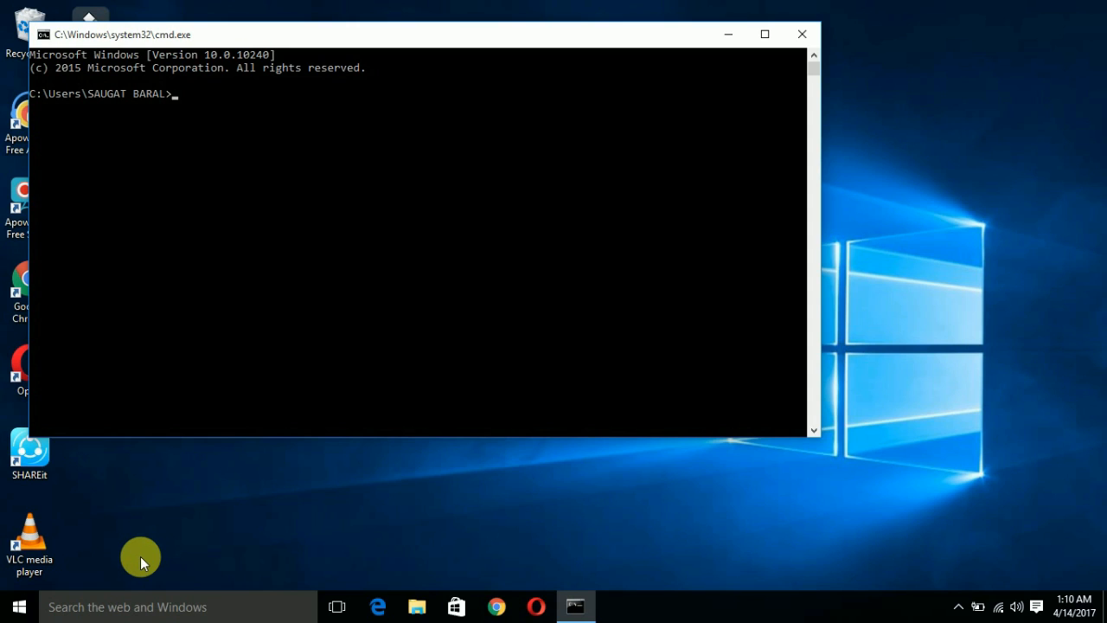
Step: Run 'ipconfig /all' to list full configuration details for every network adapter
{"action": "type", "text": "ip"}
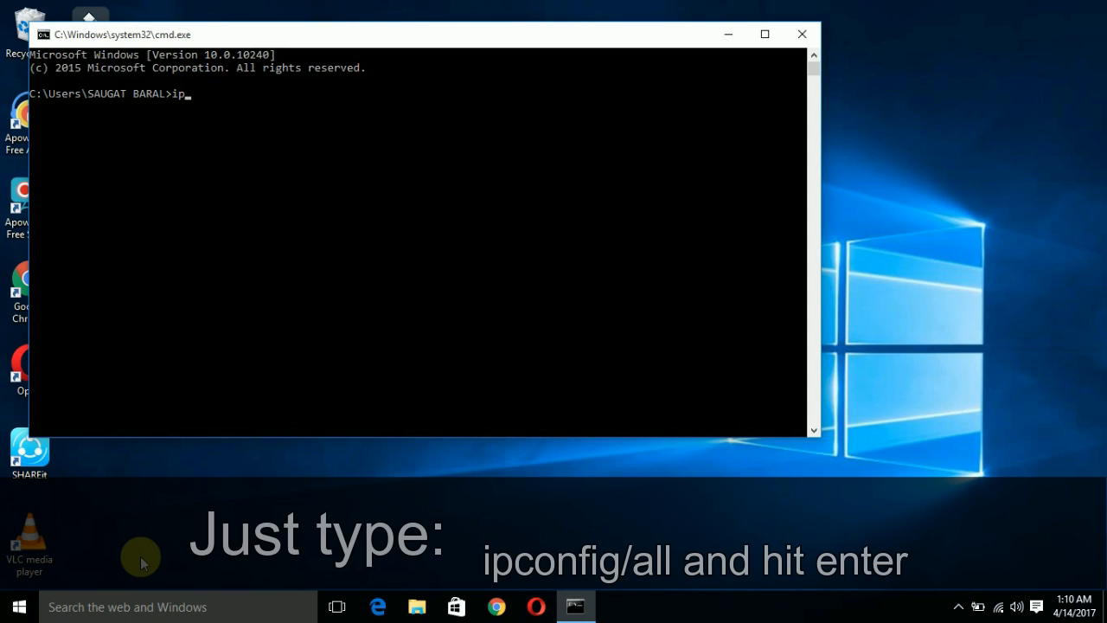
{"action": "type", "text": "con"}
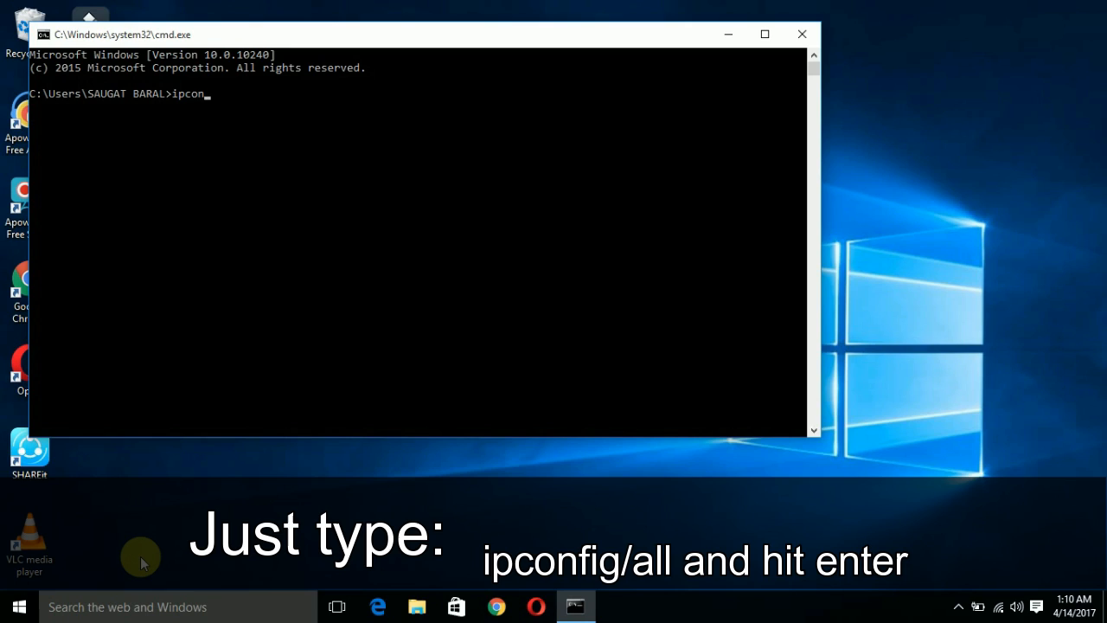
{"action": "type", "text": "fig"}
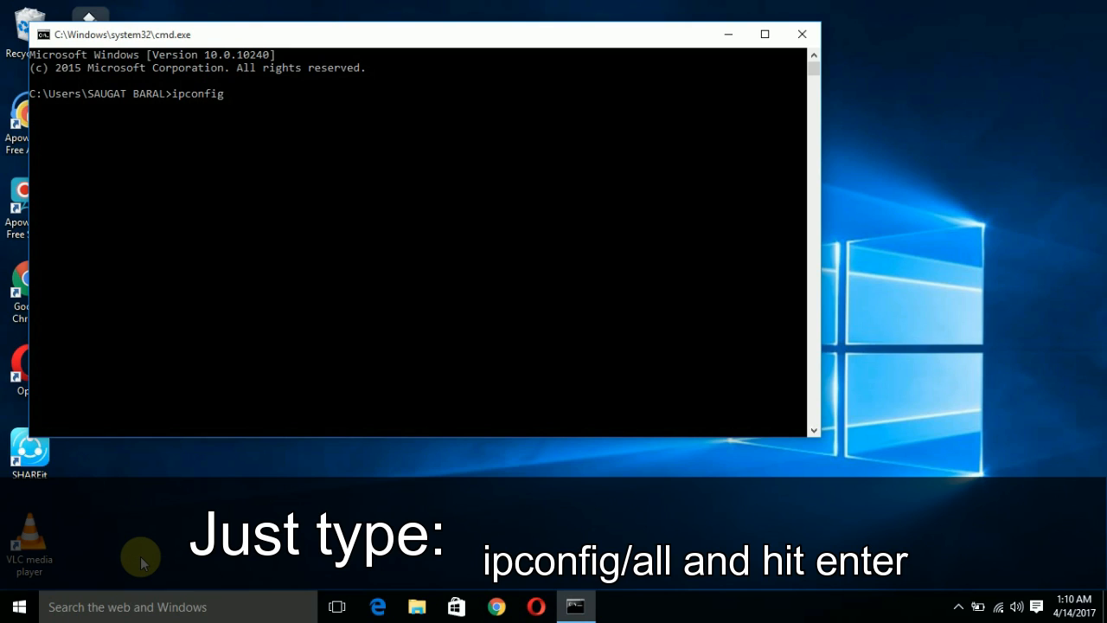
{"action": "type", "text": "/all"}
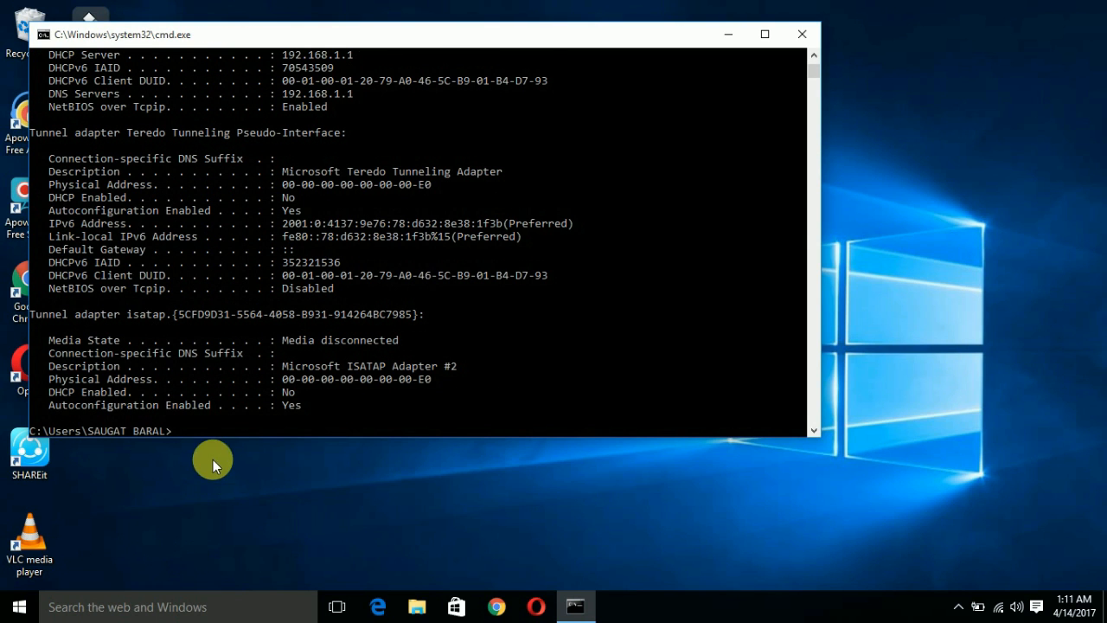
{"action": "scroll", "scroll_direction": "up", "scroll_amount": 3}
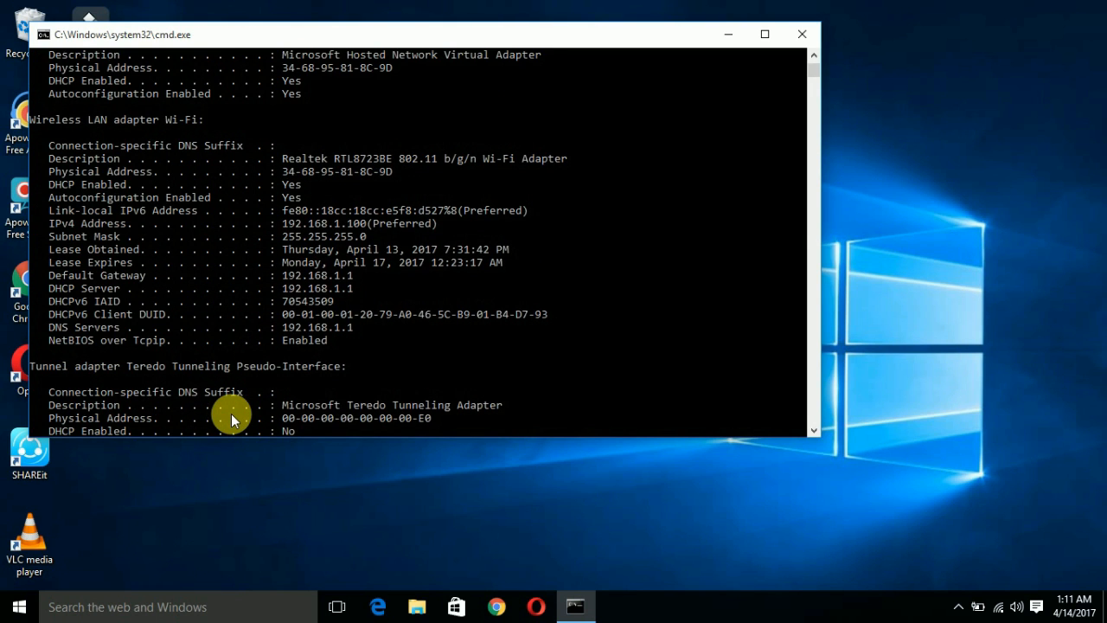
{"action": "mouse_move", "coordinate": [211, 345]}
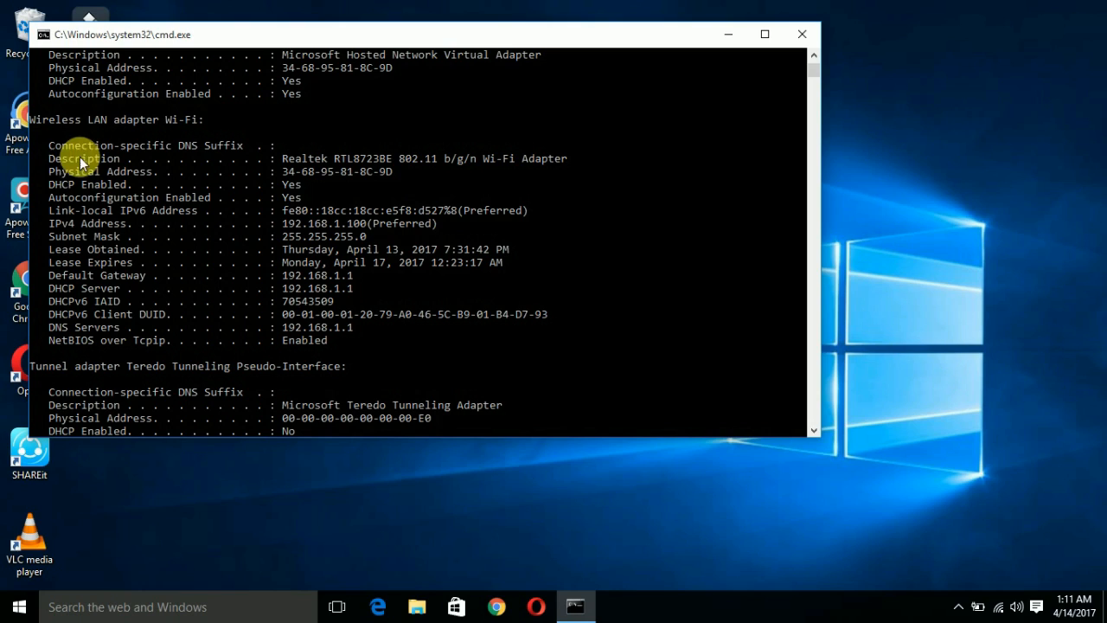
{"action": "mouse_move", "coordinate": [52, 182]}
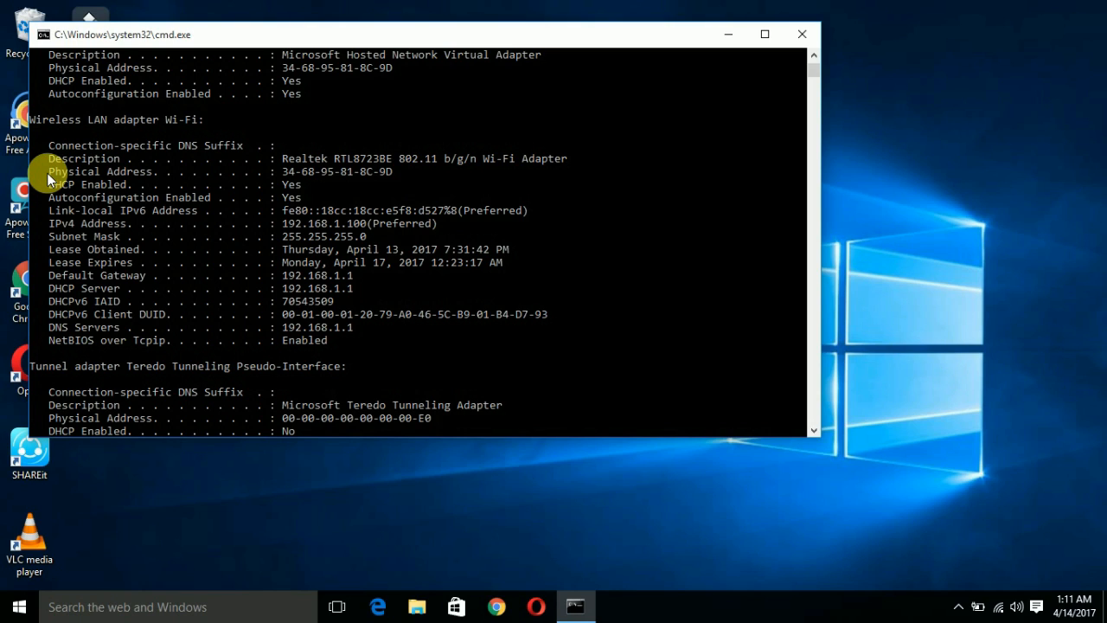